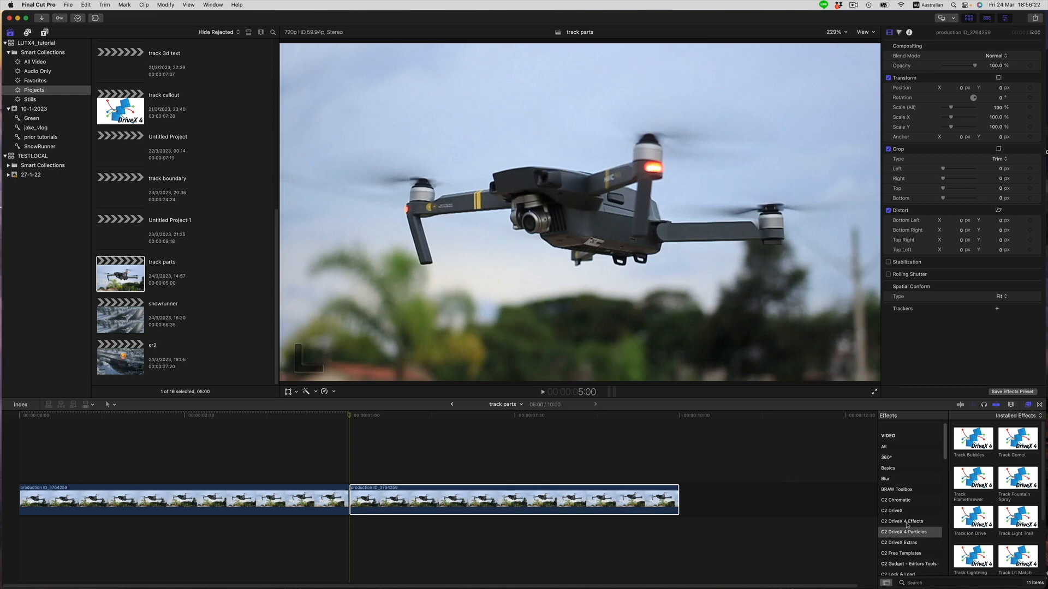
Show the C2 DriveX 4 Particles effects category in the Effects browser.
{"action": "left_click", "coordinate": [904, 532]}
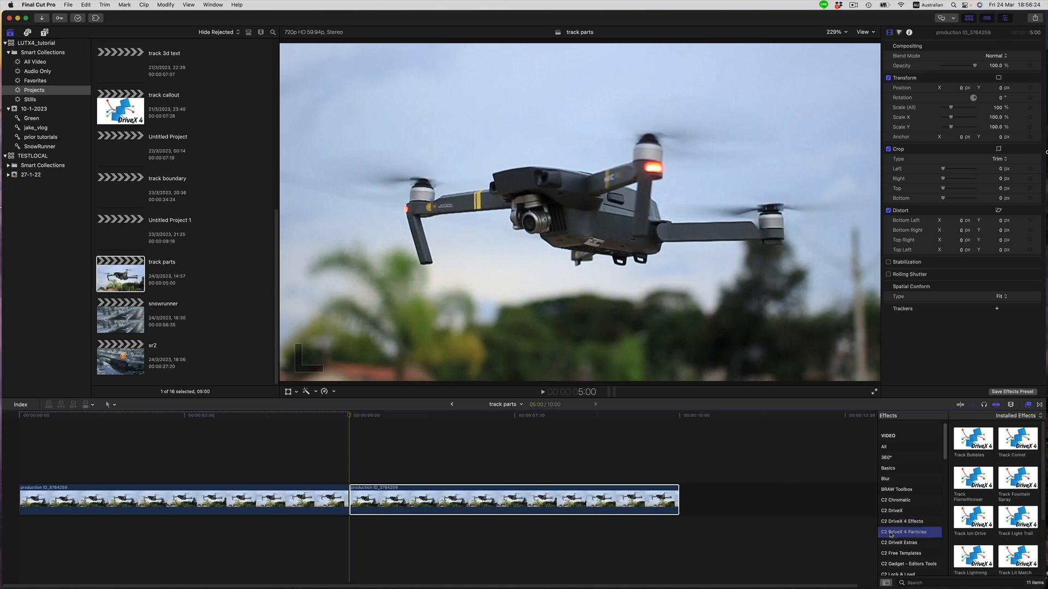
{"action": "scroll", "scroll_direction": "down", "scroll_amount": 3}
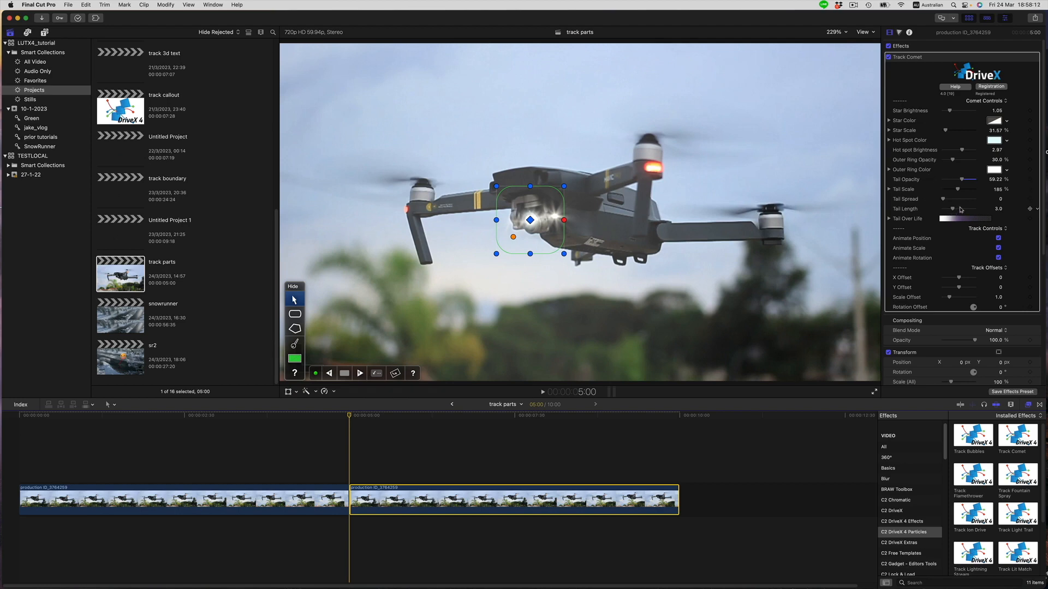
Raise the comet's Tail Length to 7.11 and increase its Tail Spread.
{"action": "left_click_drag", "start_coordinate": [942, 208], "coordinate": [957, 208]}
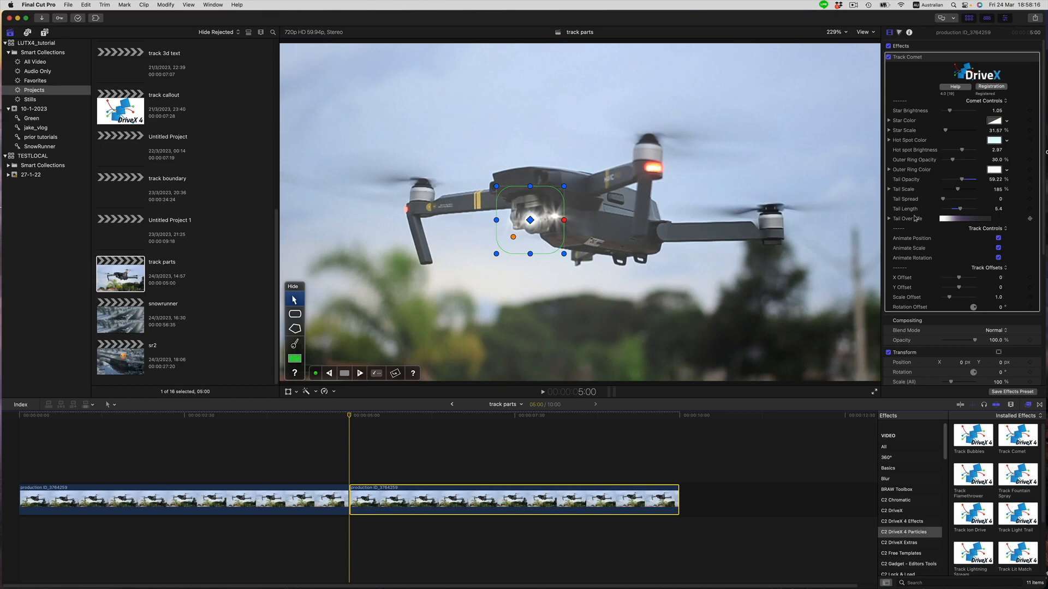
{"action": "left_click_drag", "start_coordinate": [948, 209], "coordinate": [962, 208]}
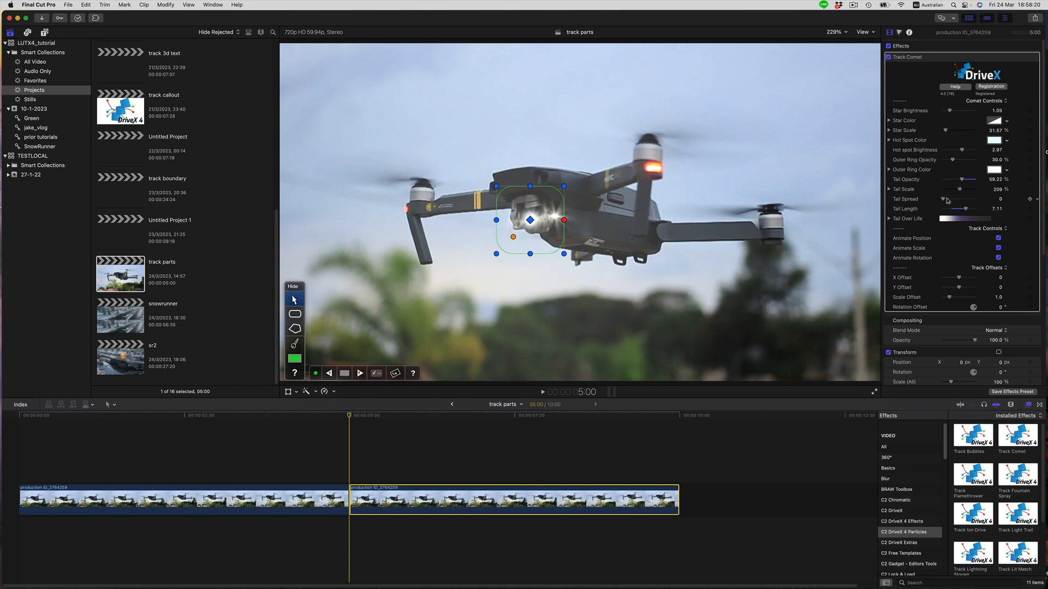
{"action": "left_click_drag", "start_coordinate": [948, 199], "coordinate": [982, 199]}
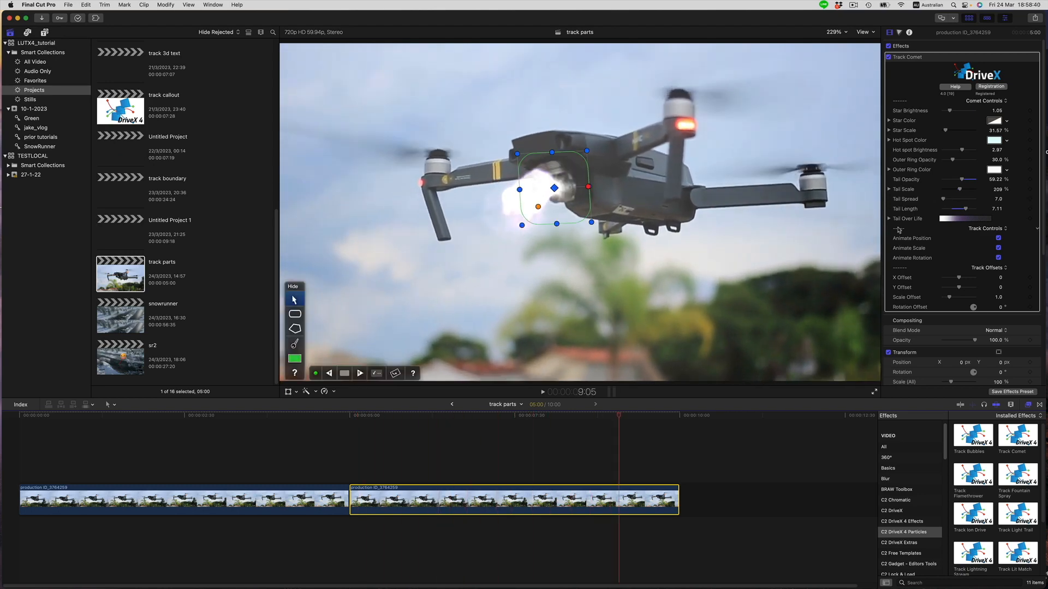
Swap the Track Comet effect for Track Ion Drive on the drone clip.
{"action": "left_click", "coordinate": [888, 218]}
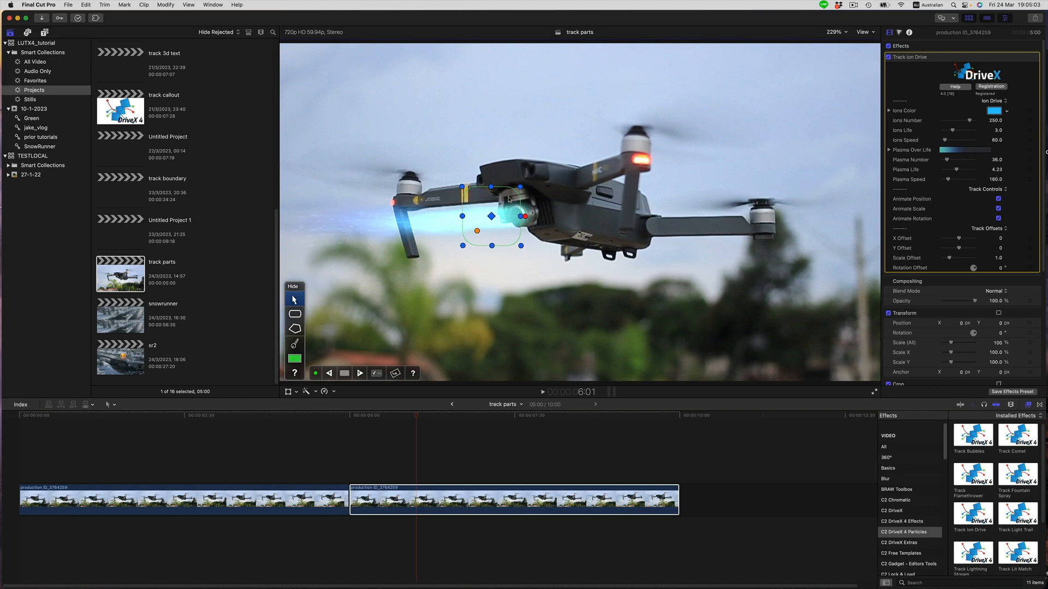
{"action": "mouse_move", "coordinate": [454, 395]}
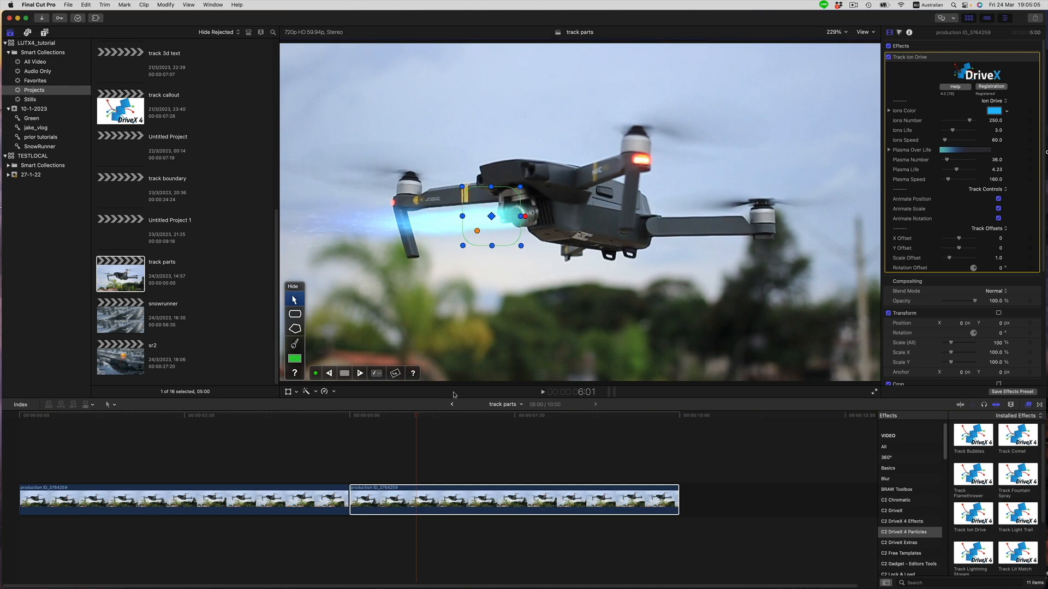
Set Ions Color to white, Ions Life to 5.34 and Ions Speed to 129.
{"action": "left_click", "coordinate": [351, 416]}
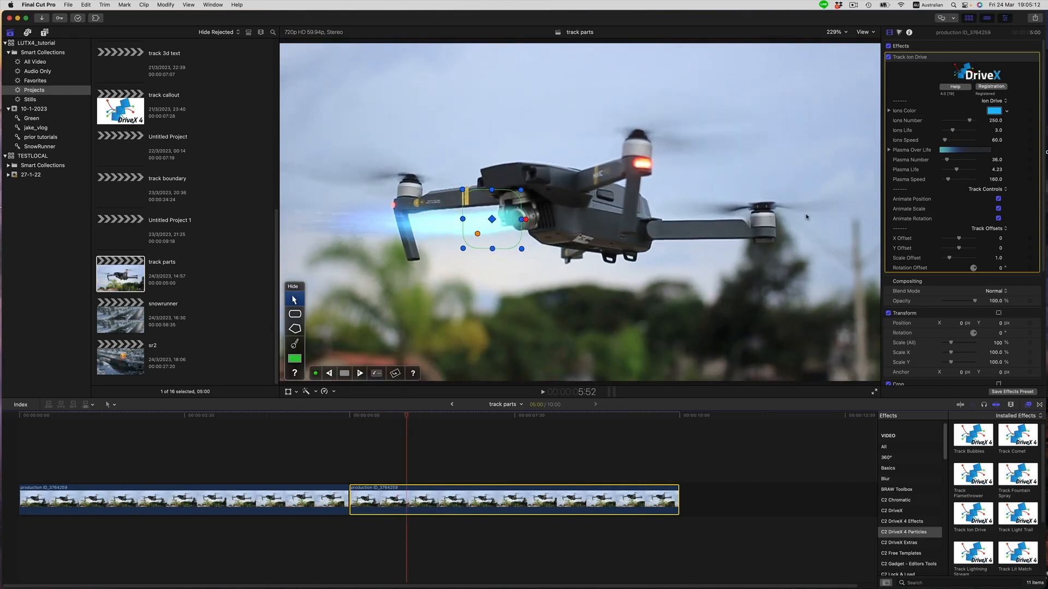
{"action": "left_click", "coordinate": [993, 111]}
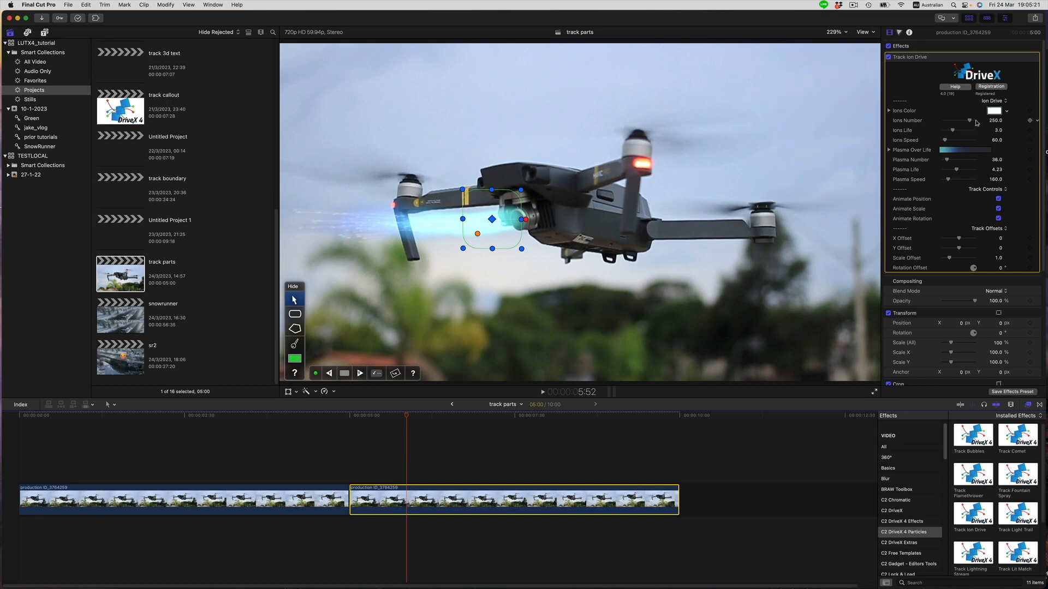
{"action": "left_click_drag", "start_coordinate": [956, 130], "coordinate": [969, 130]}
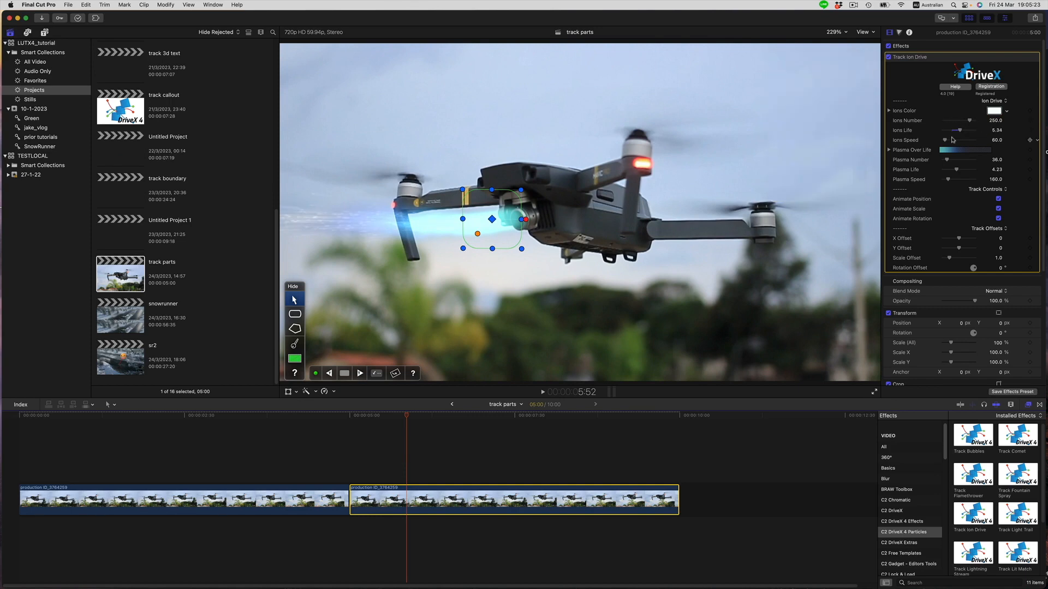
{"action": "left_click_drag", "start_coordinate": [942, 139], "coordinate": [950, 140]}
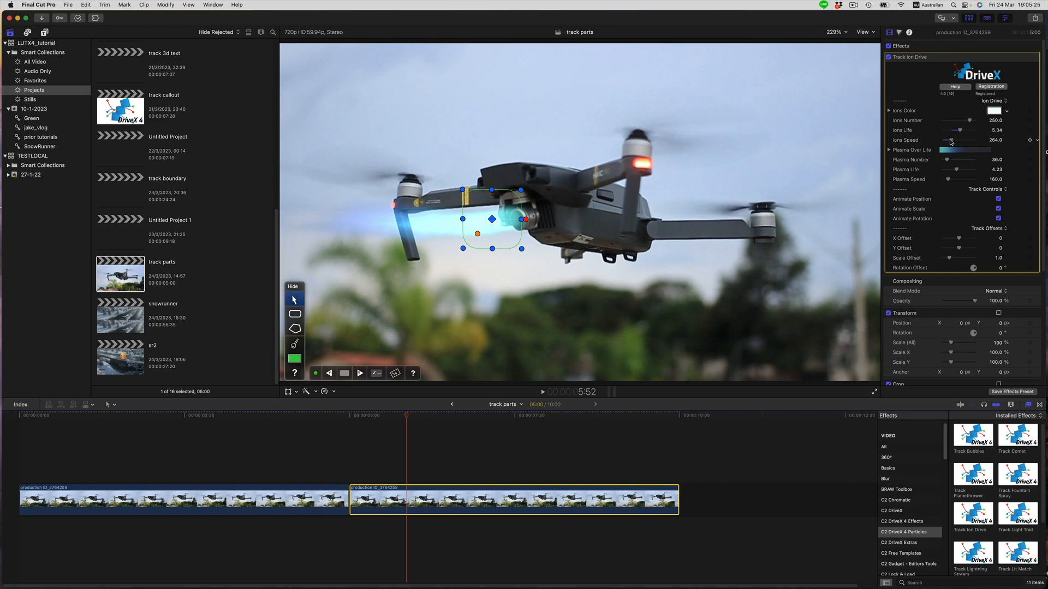
{"action": "left_click_drag", "start_coordinate": [966, 139], "coordinate": [945, 140]}
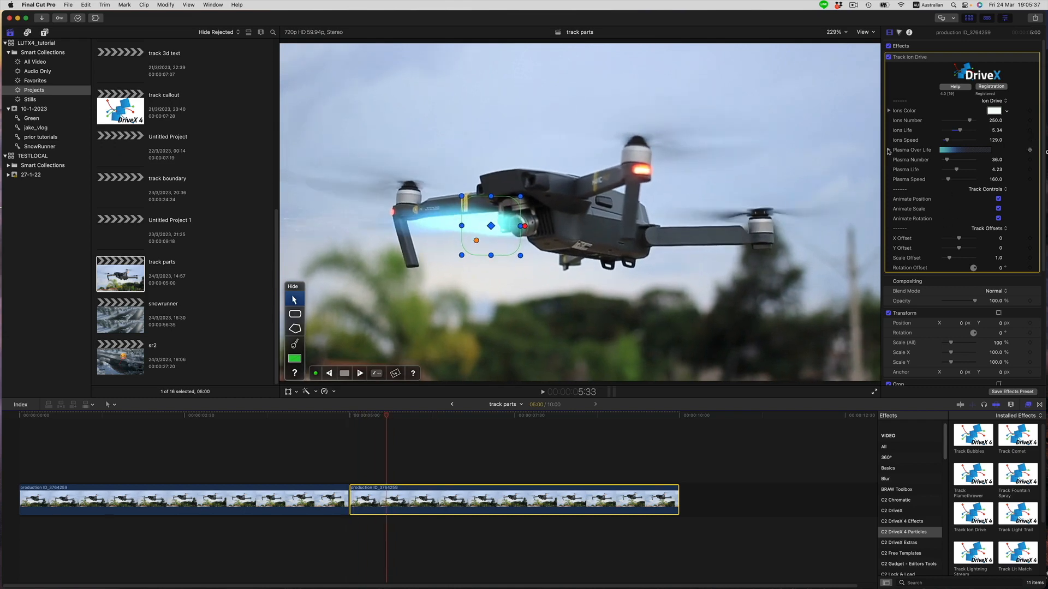
Give the plasma a red-to-green colour over life, Plasma Speed 338 and Plasma Number 85.
{"action": "left_click", "coordinate": [888, 150]}
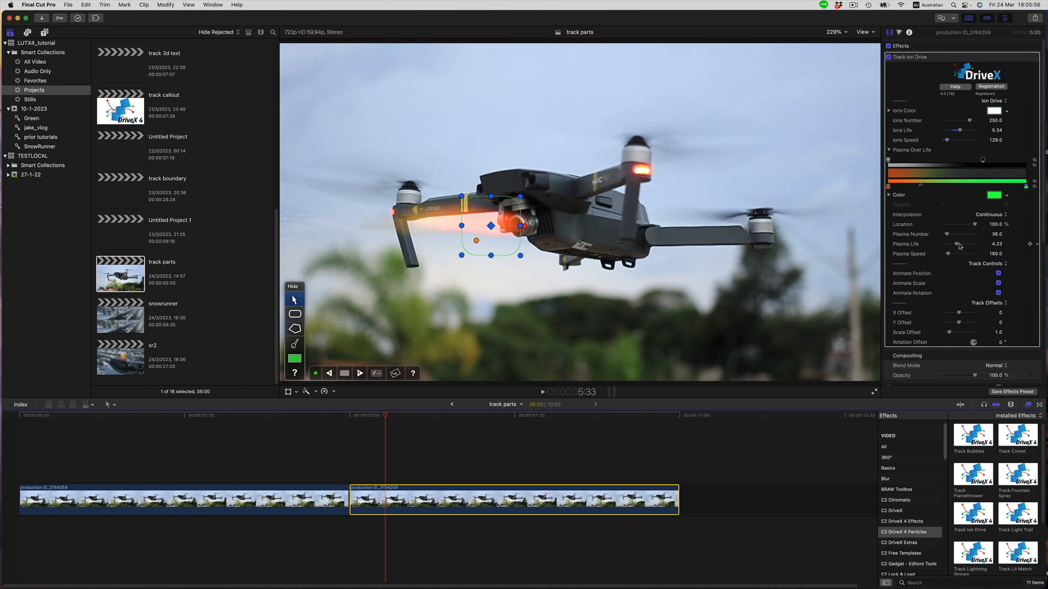
{"action": "left_click_drag", "start_coordinate": [959, 253], "coordinate": [953, 253]}
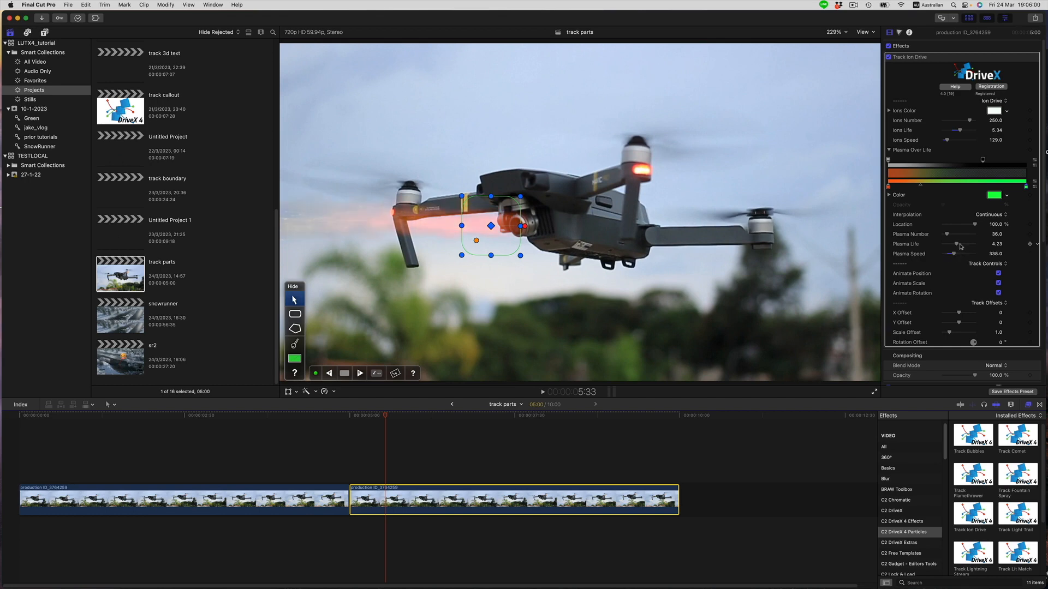
{"action": "left_click_drag", "start_coordinate": [956, 234], "coordinate": [948, 233]}
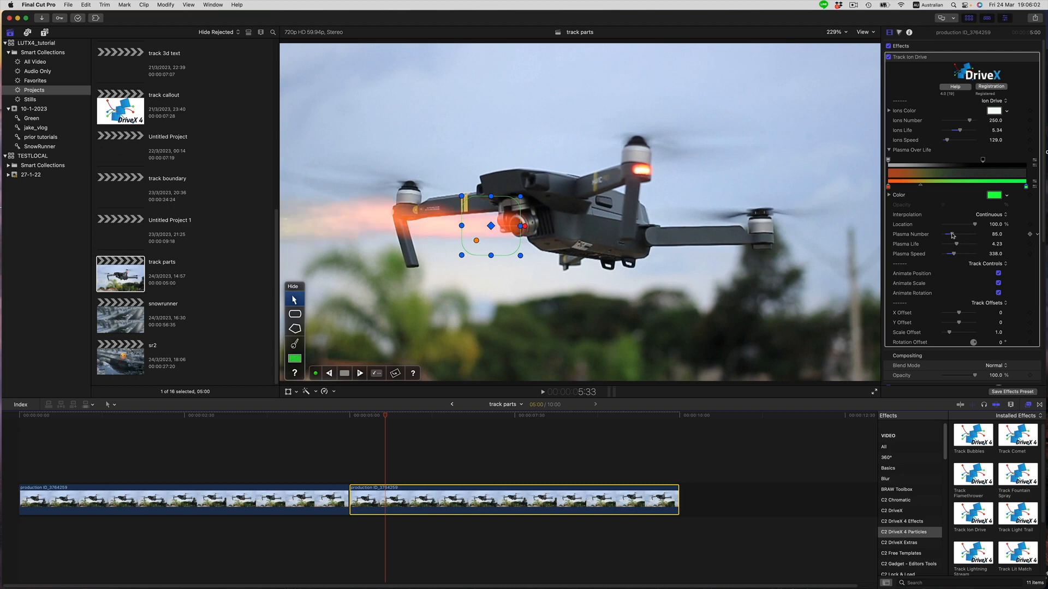
Play the clip from the start to review the finished ion drive effect.
{"action": "left_click", "coordinate": [364, 417]}
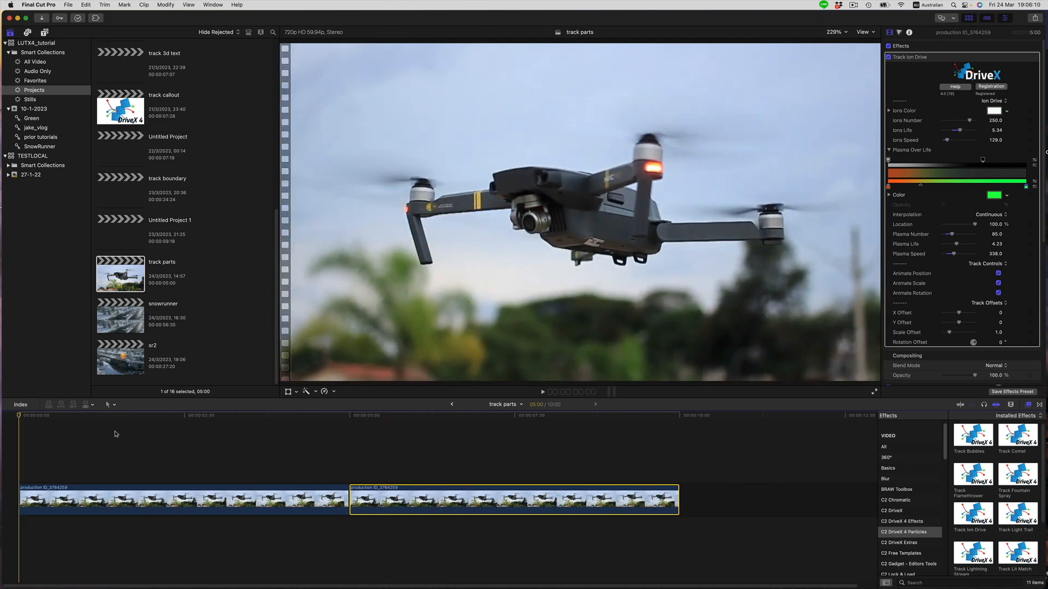
{"action": "key", "text": "space"}
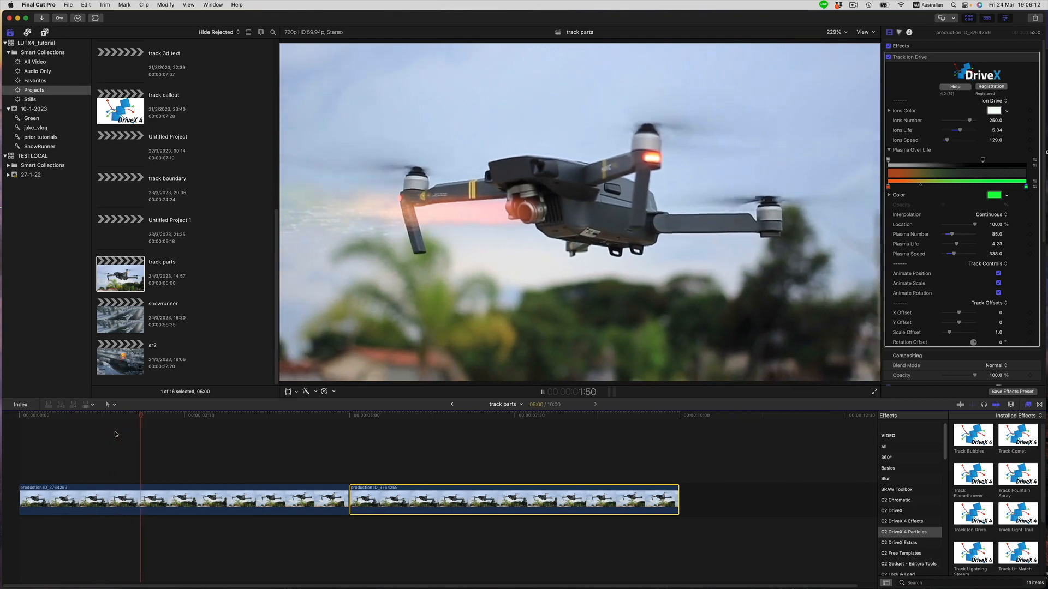